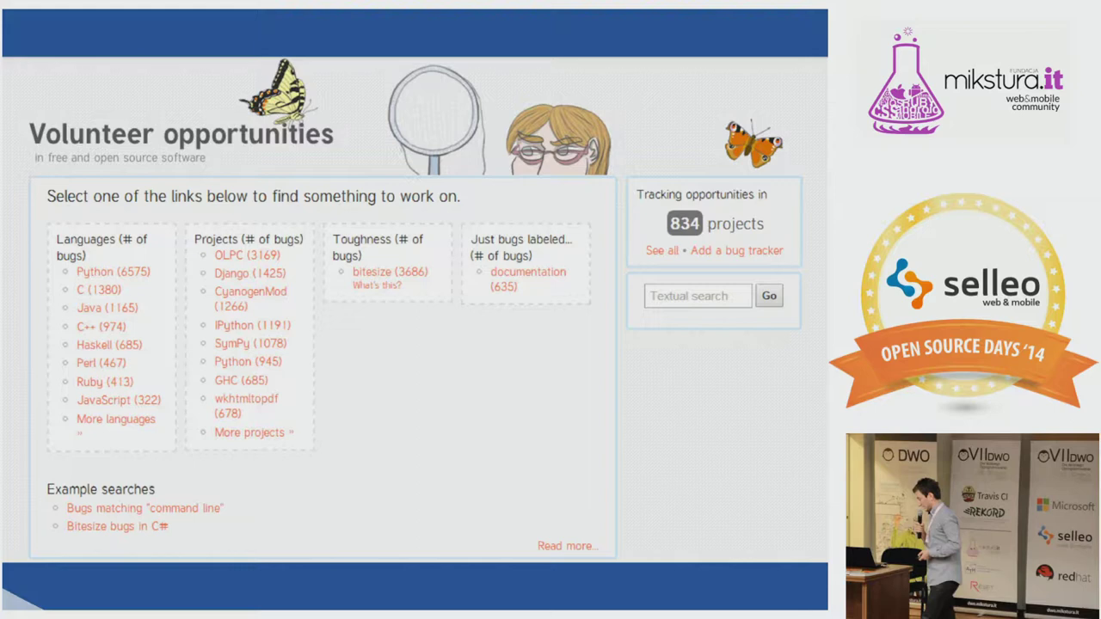
pyautogui.press('Right')
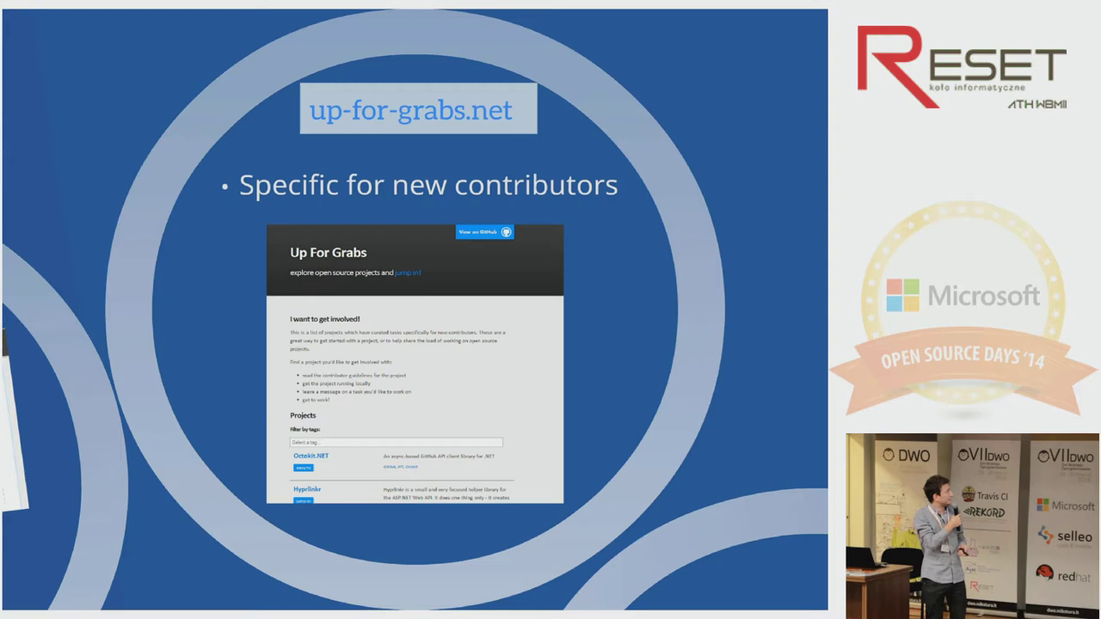